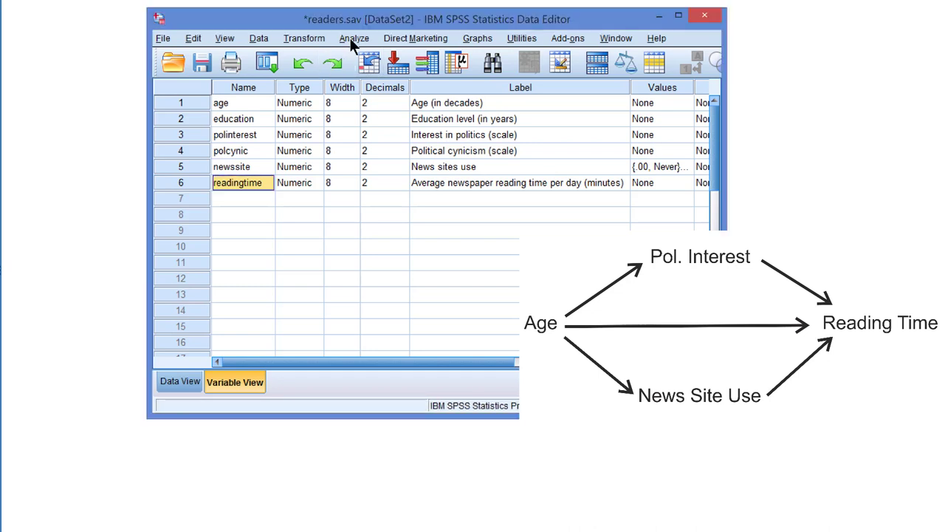
Launch the PROCESS procedure by Andrew F. Hayes from the Analyze > Regression menu
left_click(354, 39)
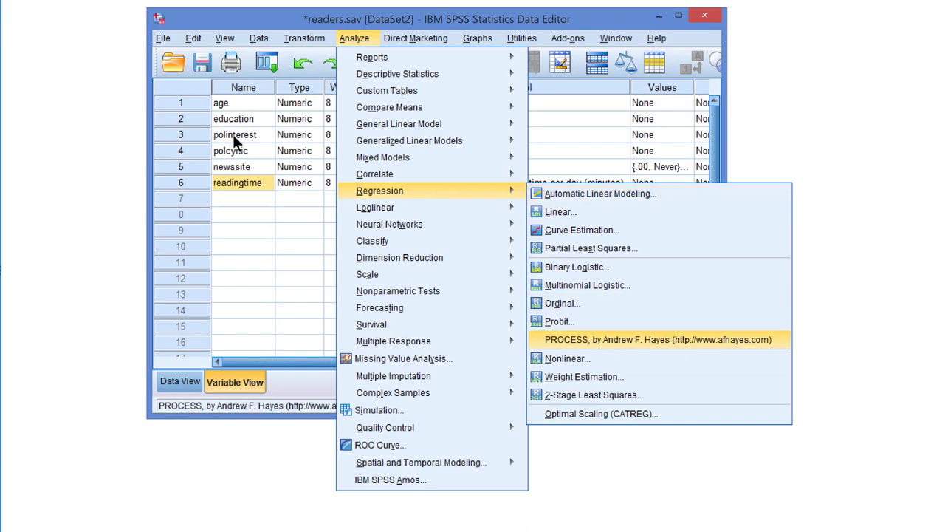
left_click(659, 338)
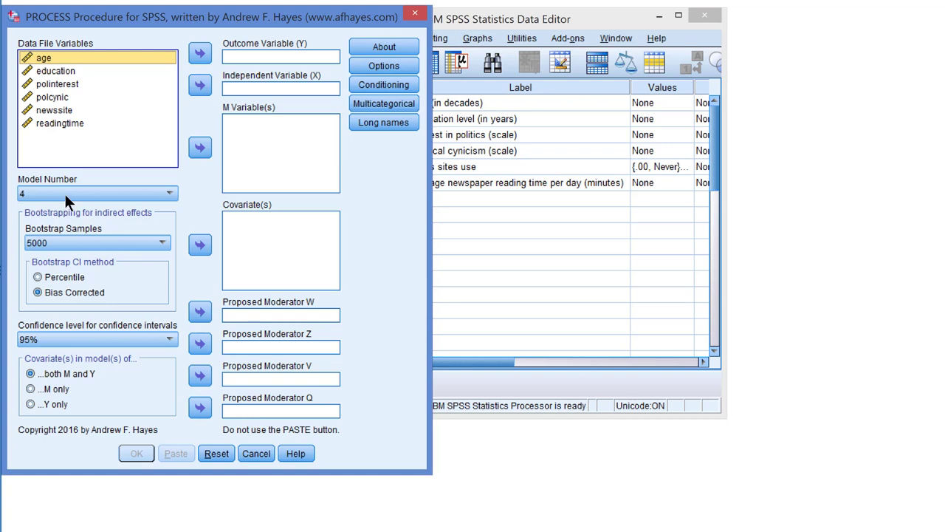
left_click(169, 192)
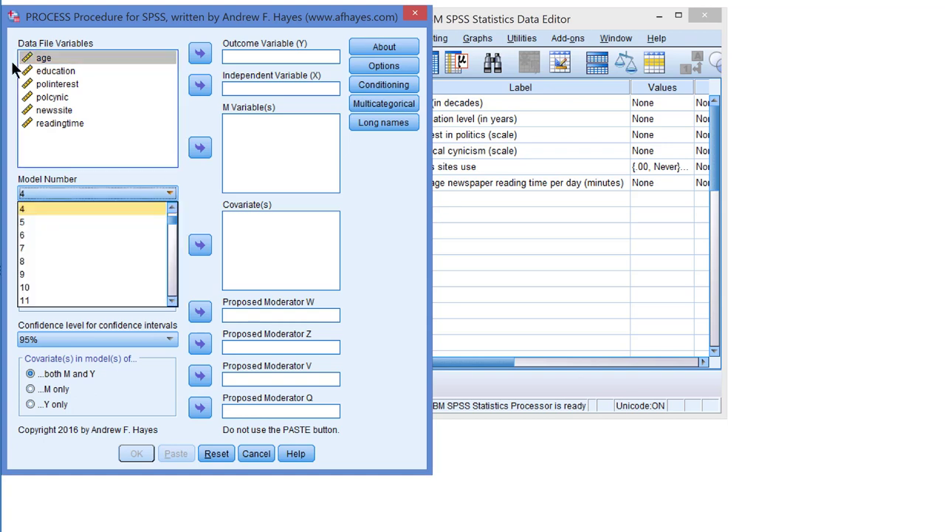
scroll("down", 3)
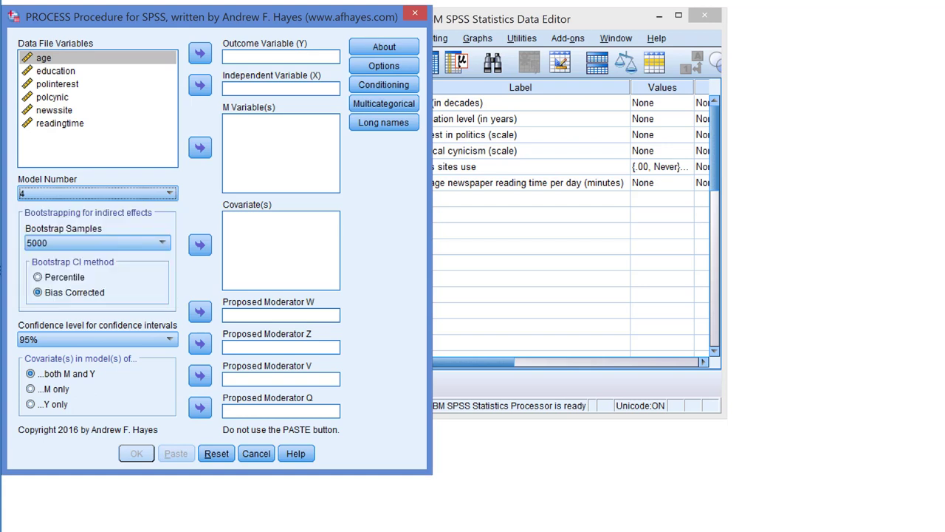
mouse_move(71, 201)
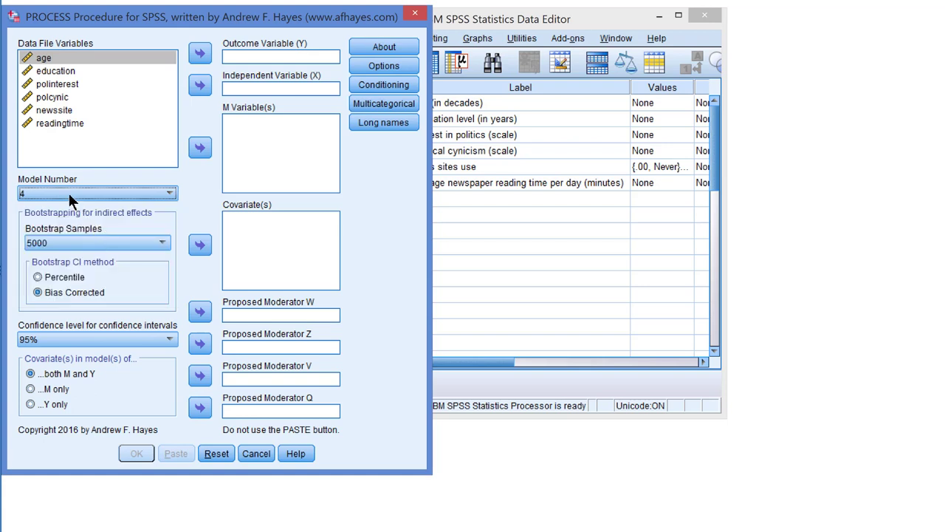
mouse_move(192, 209)
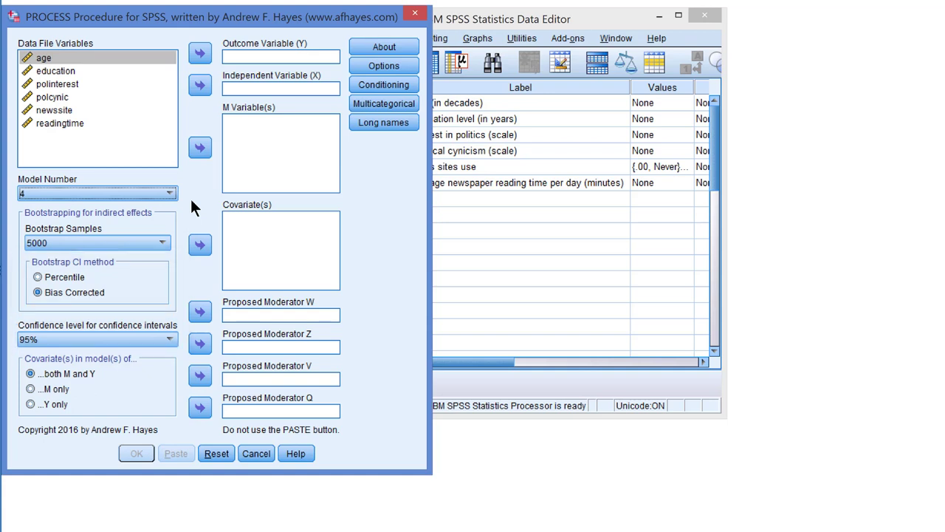
Assign readingtime as Y, age as X, and polinterest and newssite as mediators M
left_click(59, 123)
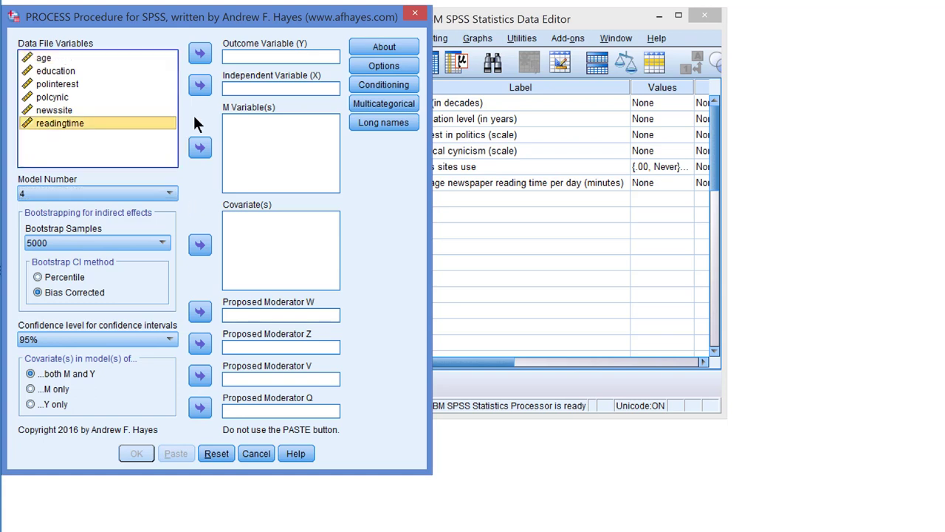
left_click(199, 53)
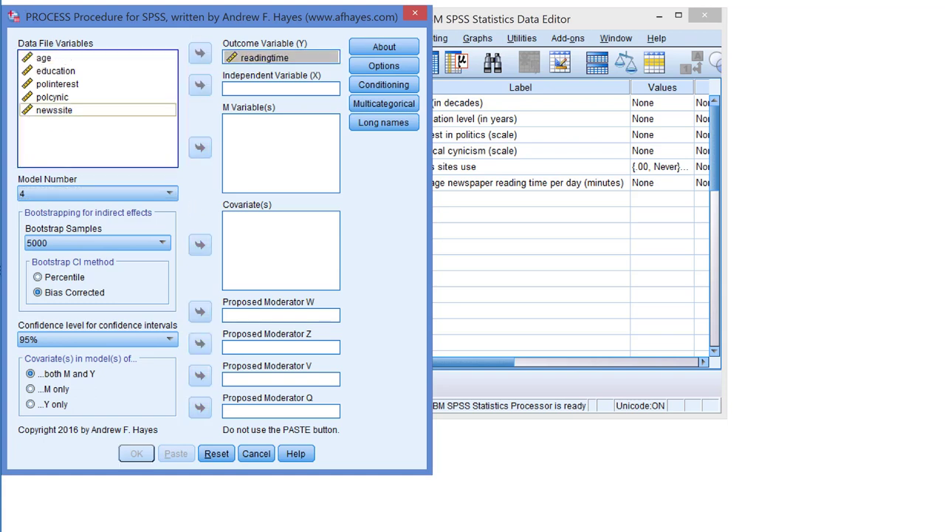
left_click(199, 85)
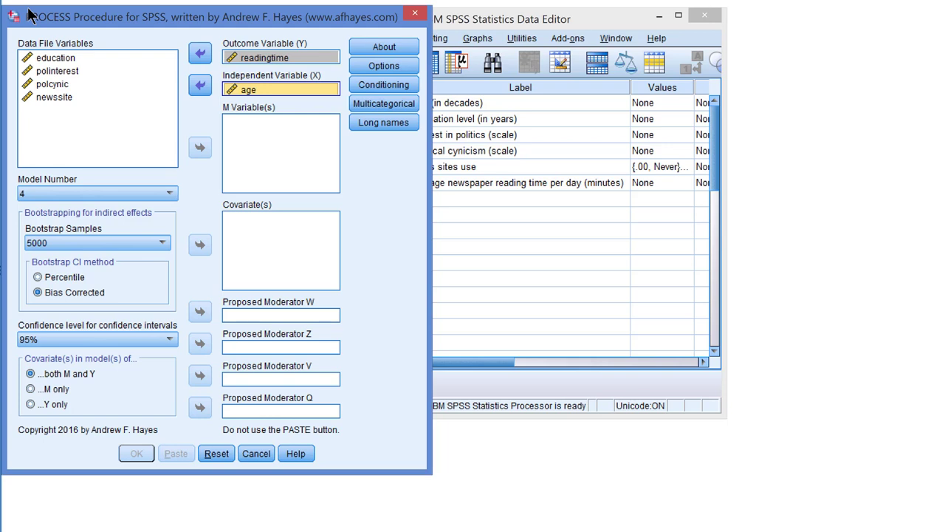
mouse_move(133, 84)
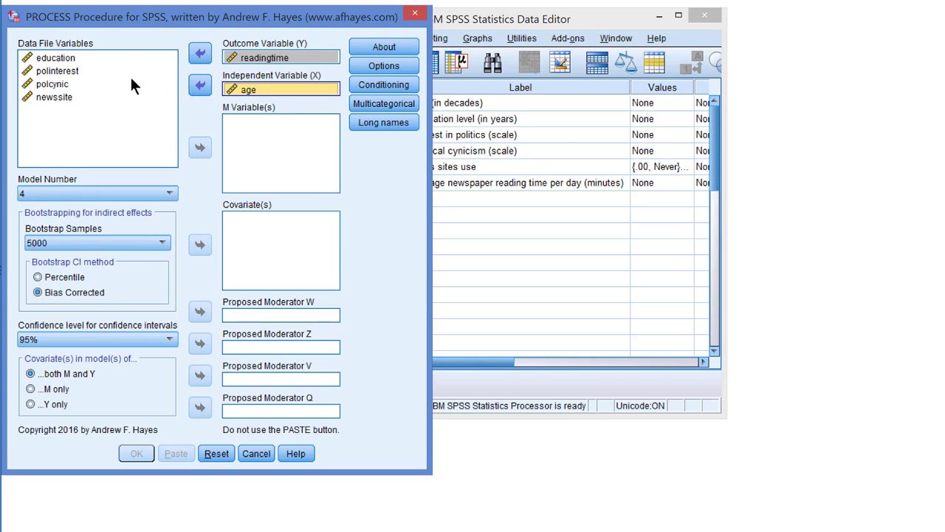
left_click(56, 71)
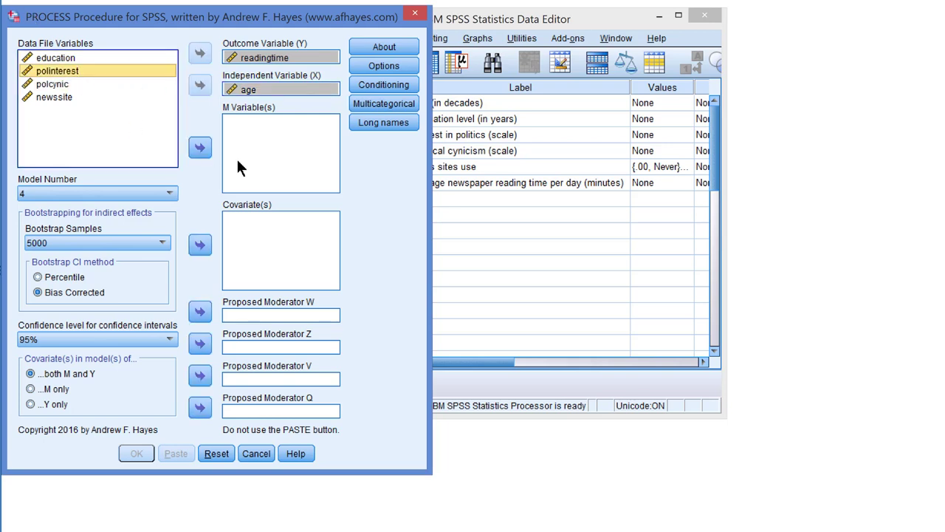
left_click(199, 148)
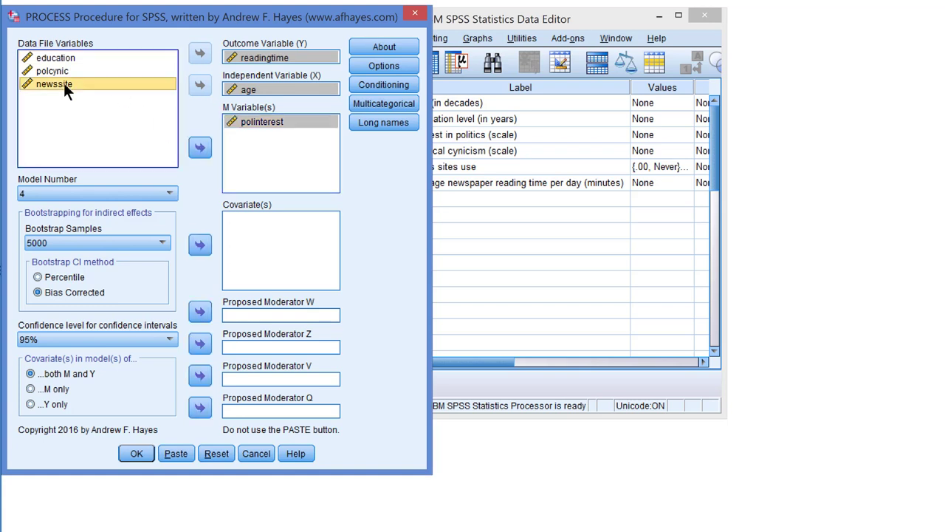
left_click(200, 147)
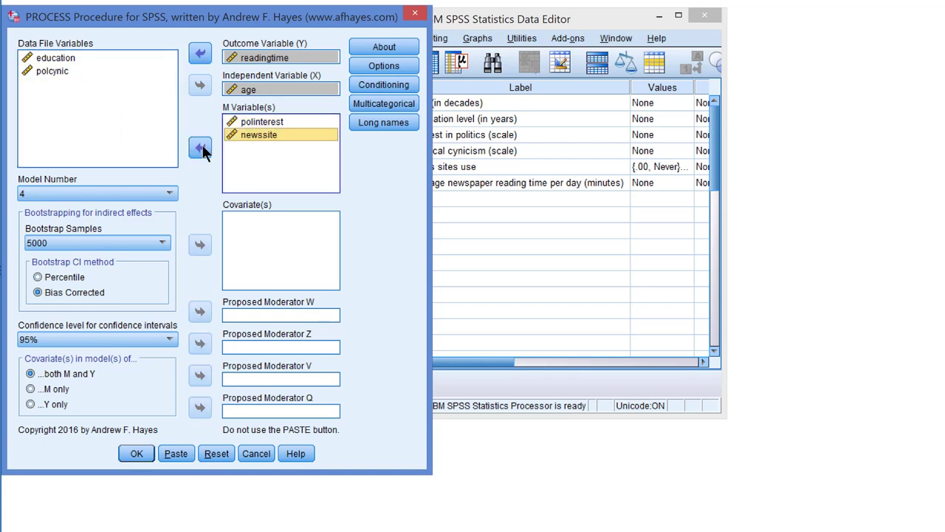
mouse_move(207, 176)
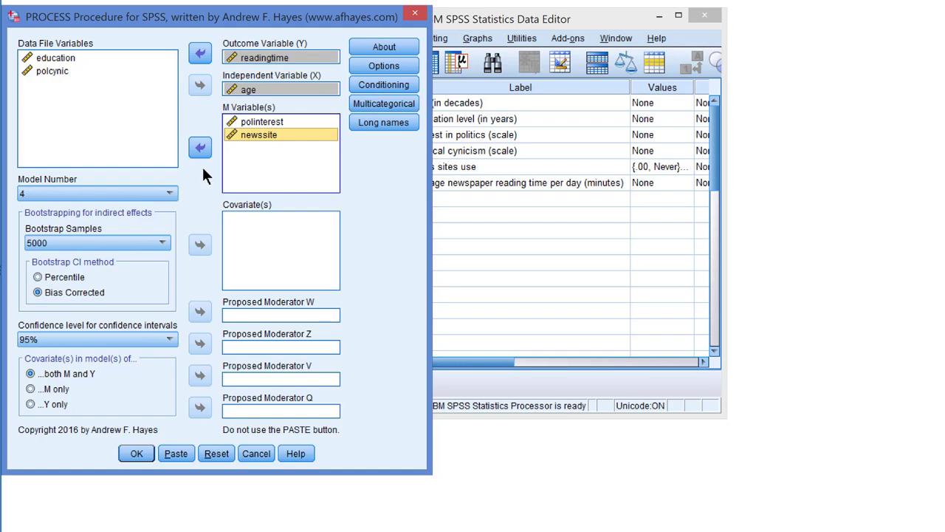
Request effect sizes for models 4 and 6 in PROCESS Options, keeping OLS/ML confidence intervals
left_click(384, 65)
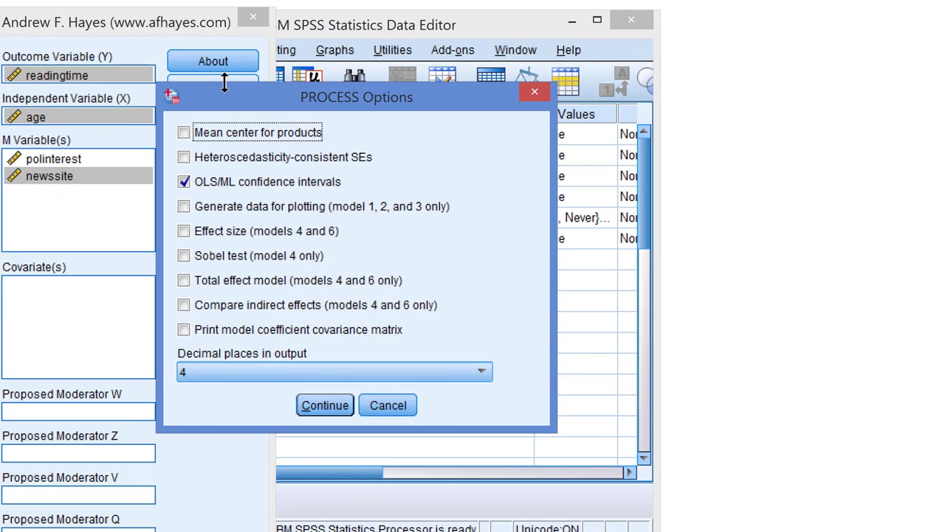
mouse_move(297, 205)
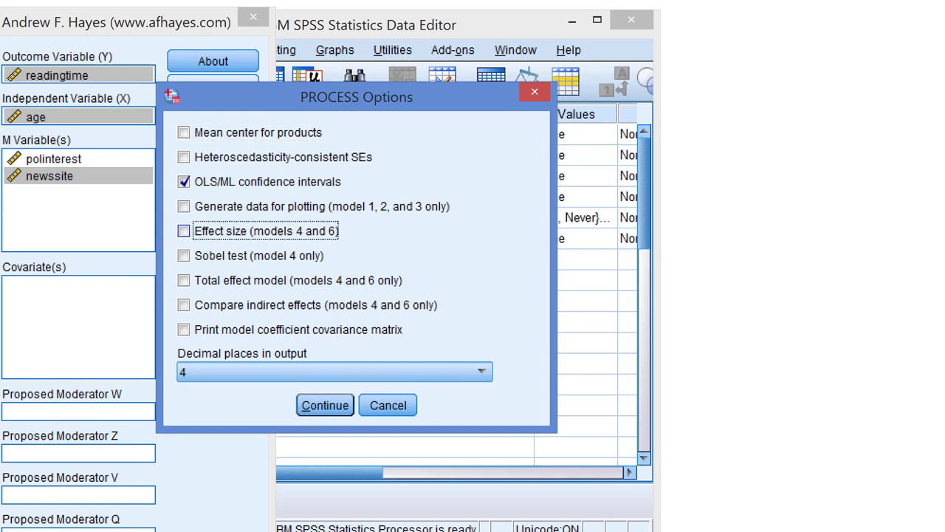
left_click(183, 231)
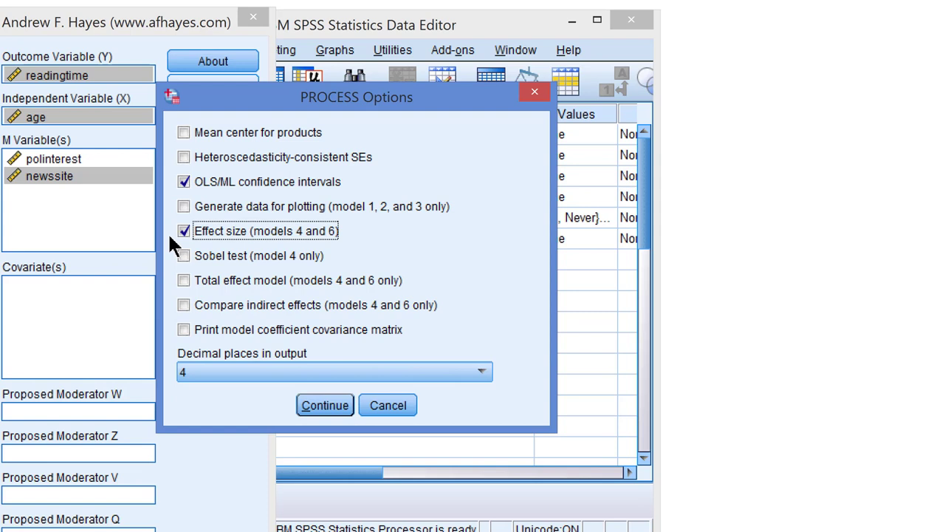
mouse_move(516, 405)
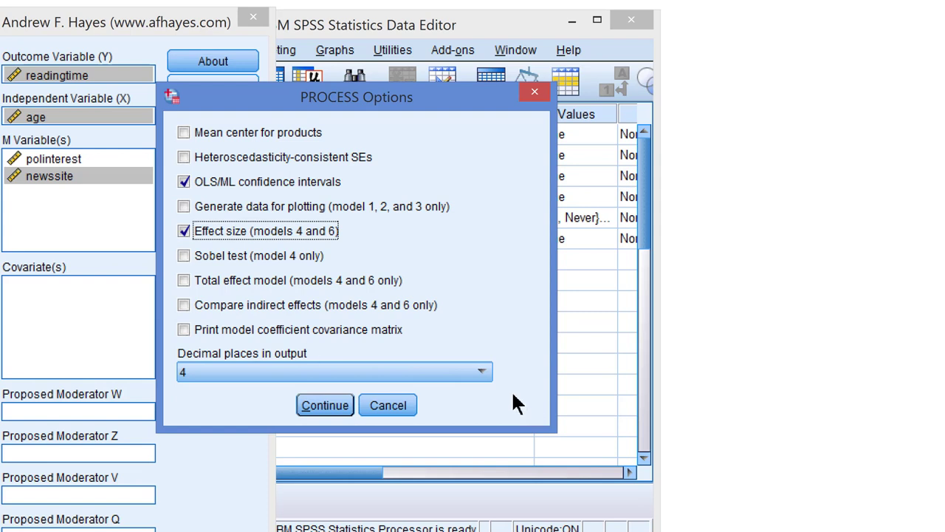
left_click(334, 371)
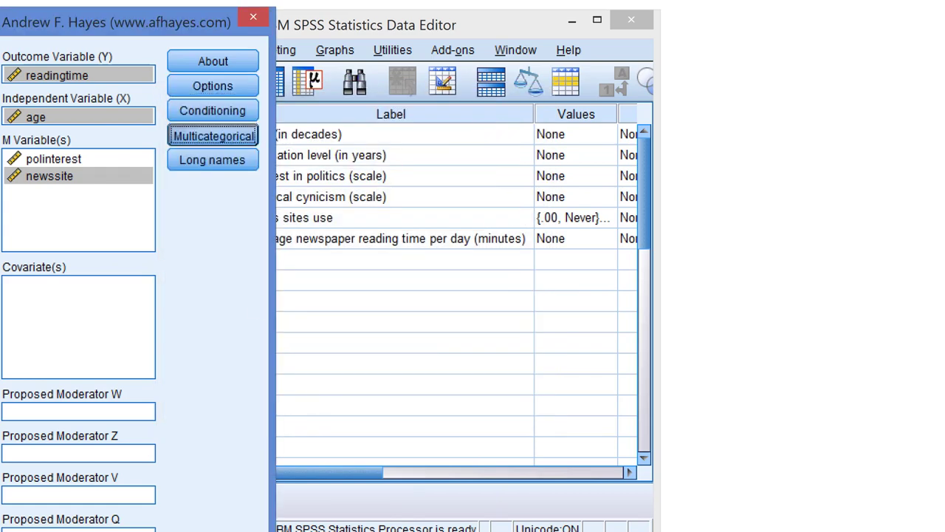
left_click(213, 136)
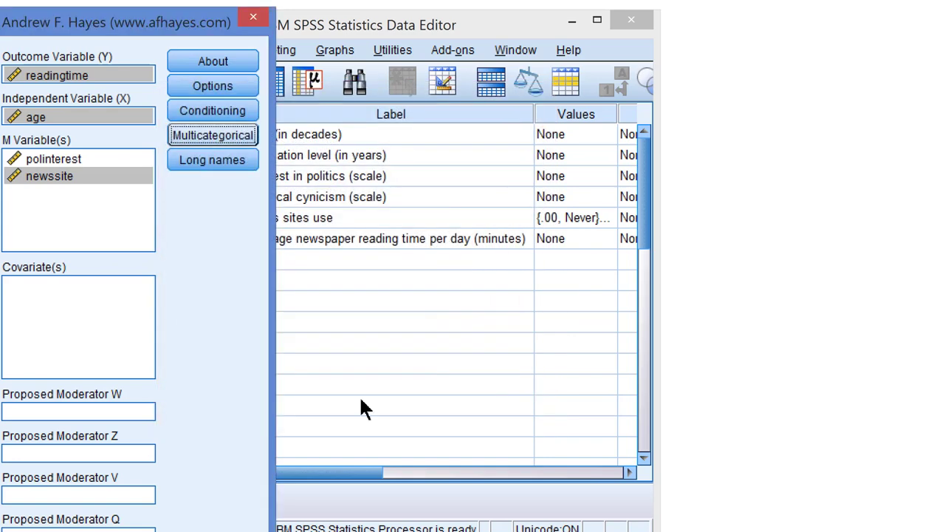
Allow long variable names in PROCESS and return to the model 4 setup with 5000 bootstraps
left_click(213, 159)
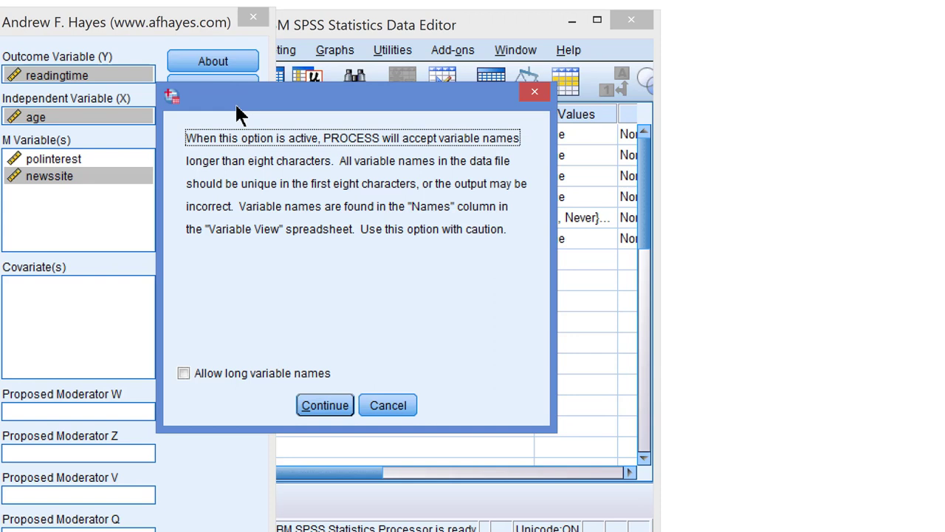
mouse_move(228, 352)
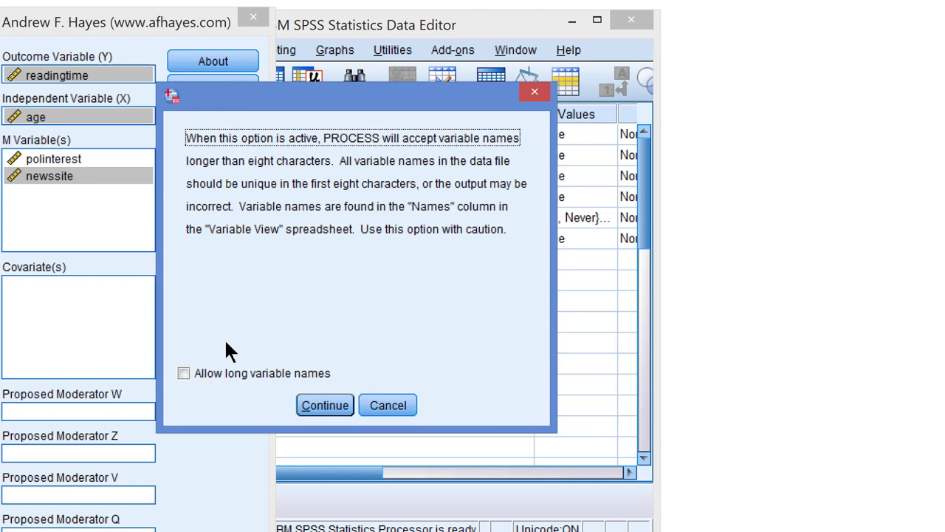
left_click(183, 372)
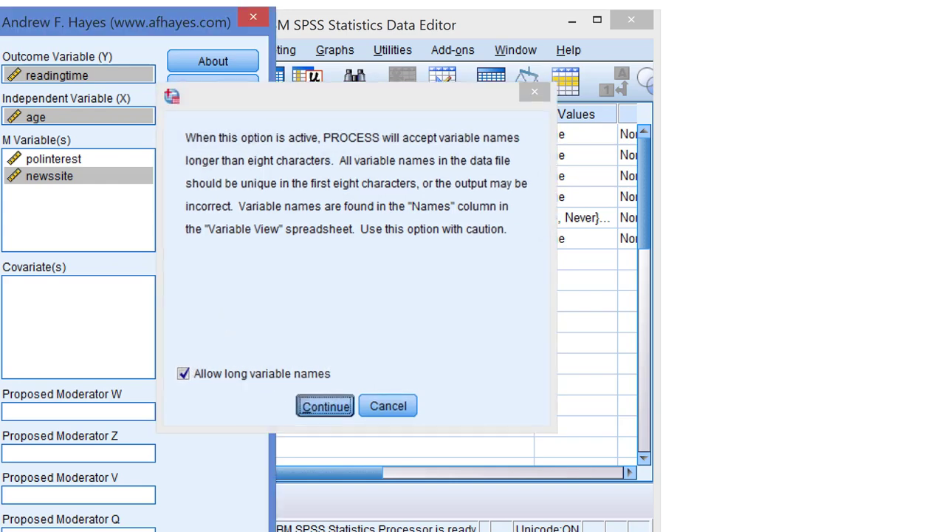
left_click(324, 404)
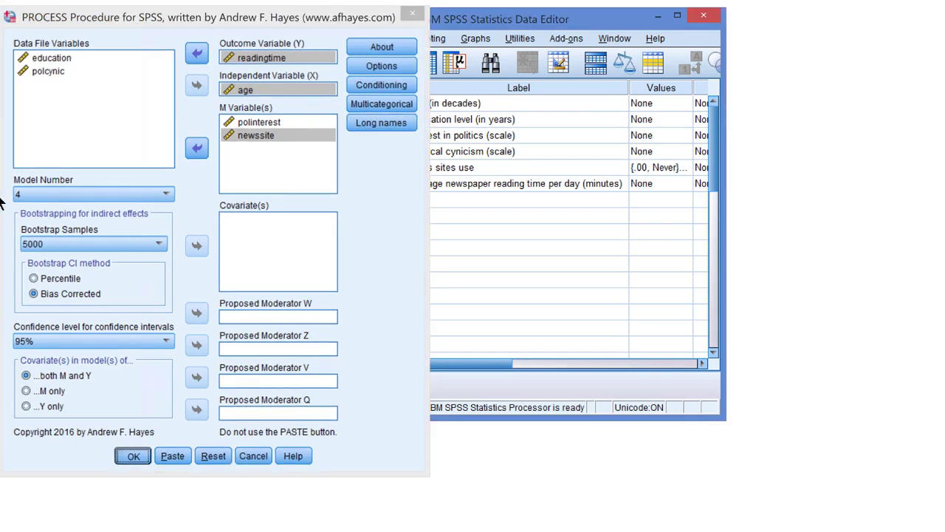
Run the model 4 mediation and scroll to the polinterest outcome model with 312 cases
left_click(133, 455)
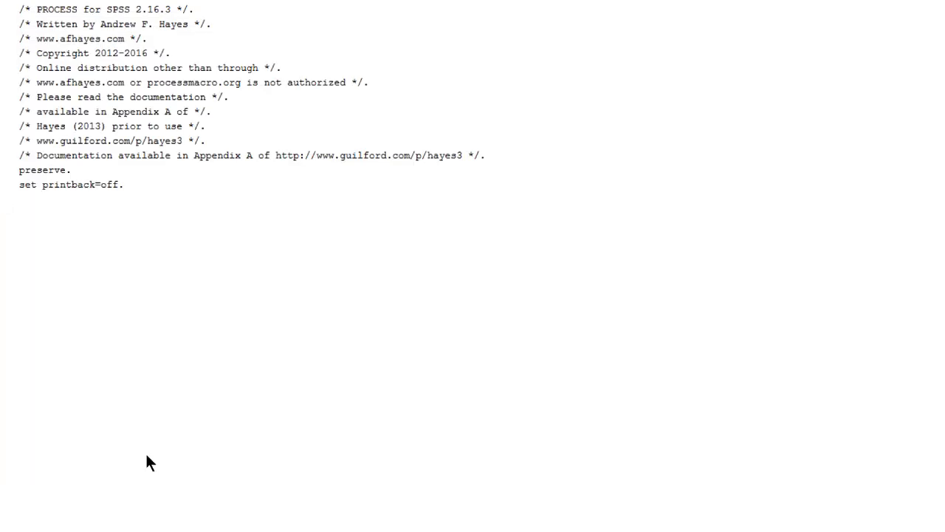
scroll("down", 3)
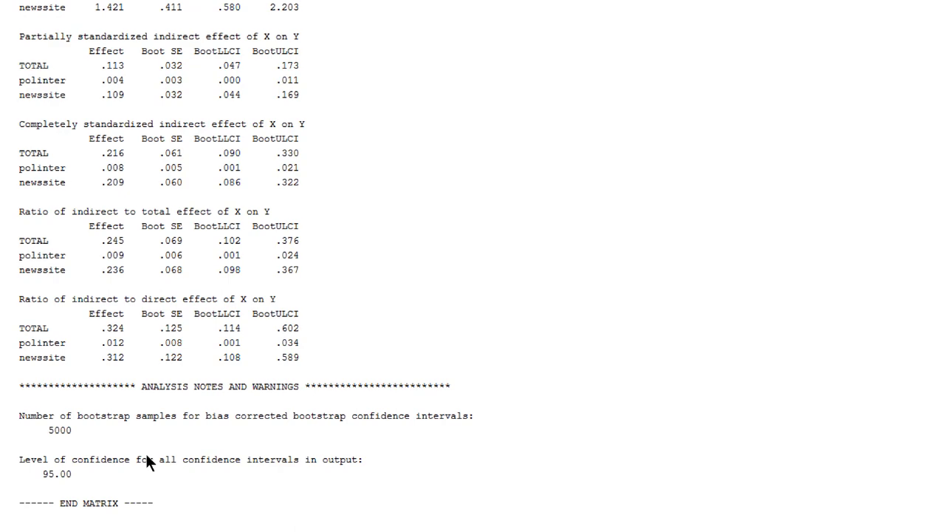
scroll("up", 3)
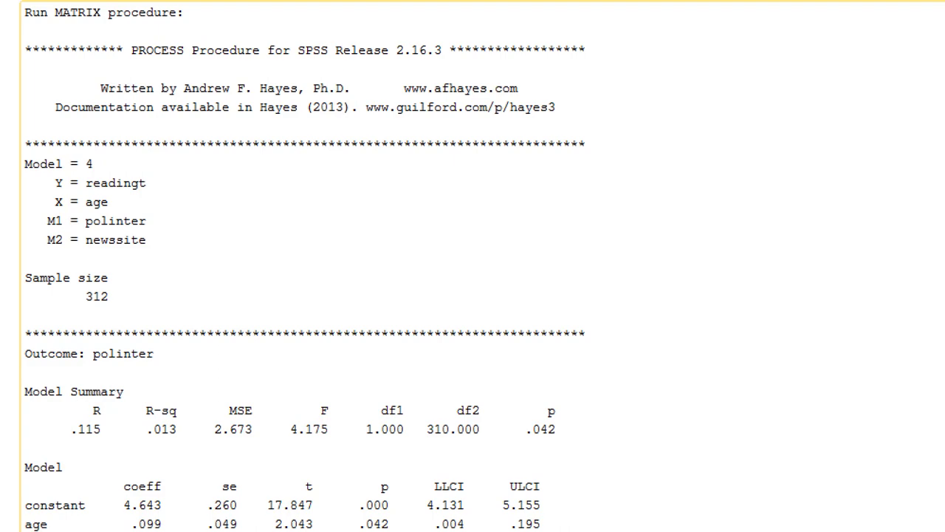
scroll("down", 3)
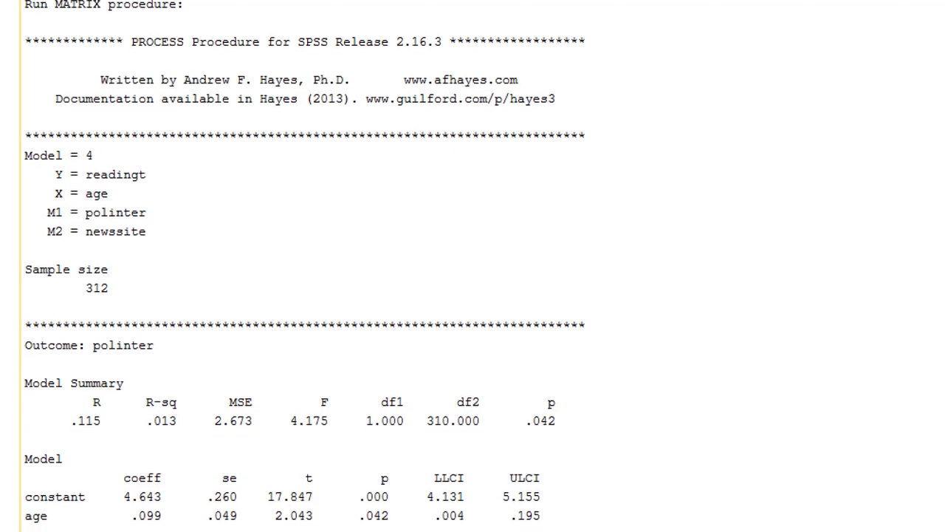
scroll("down", 3)
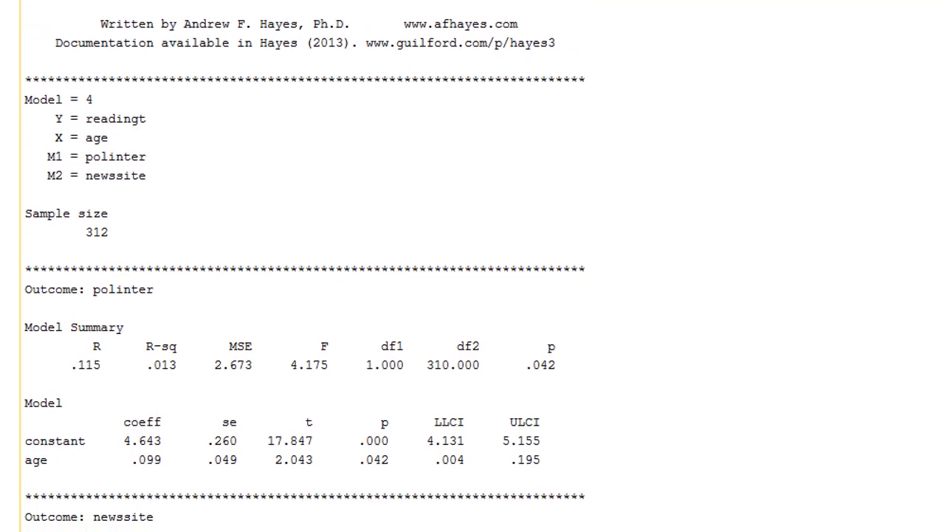
Scroll through the newssite and readingtime outcome models to read the path coefficients
scroll("down", 3)
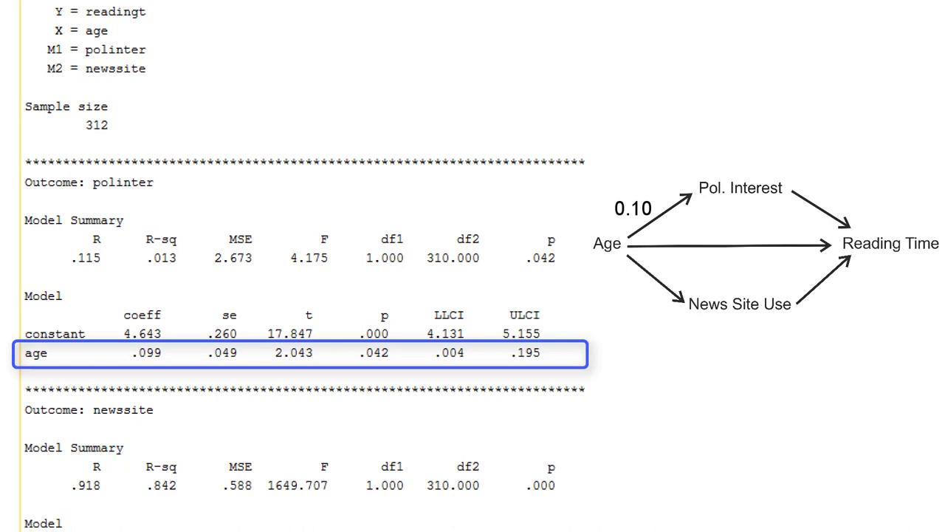
scroll("down", 3)
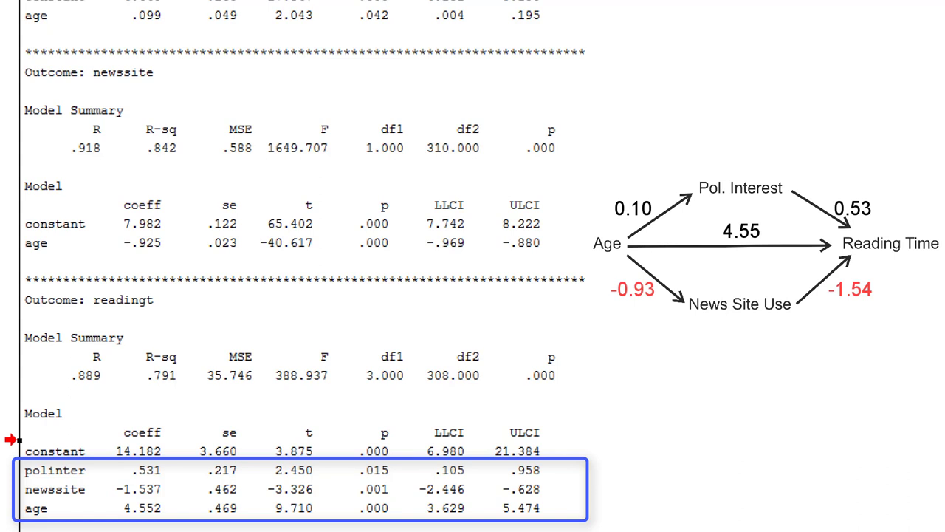
Scroll to the direct effect of age (4.55) and the standardized indirect effects
scroll("down", 3)
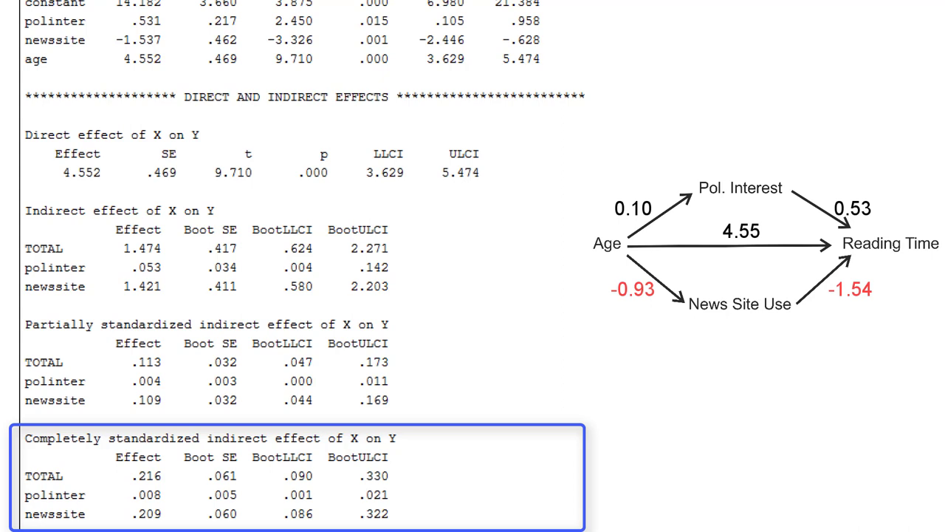
scroll("down", 3)
type("* PROCESS")
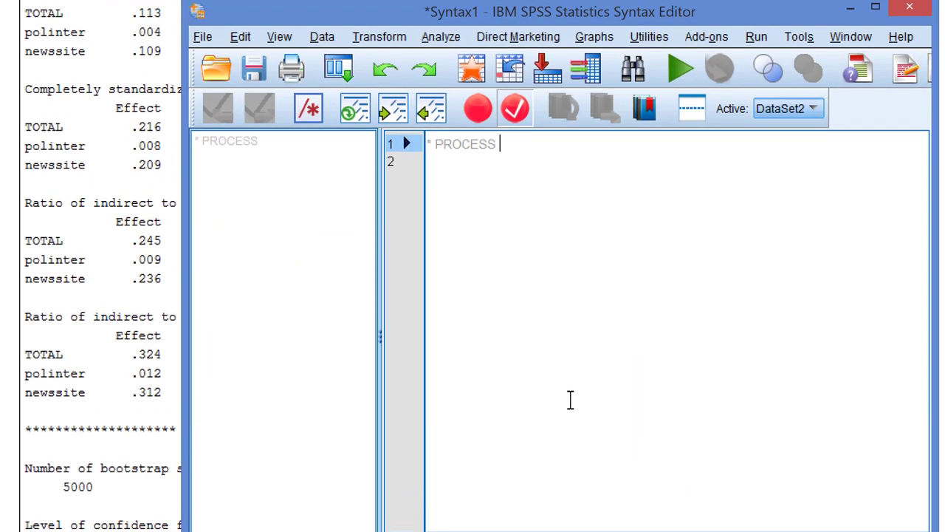
Type 'mediation, Model 4, Y = readingtime, X = age, M = poliinterest, newssite' into the comment
type("mediatio")
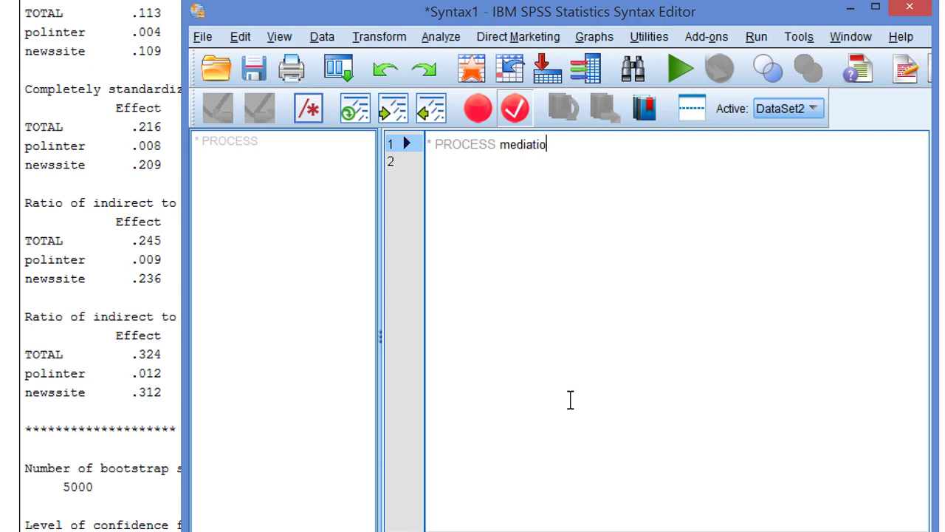
type("n, Model 4")
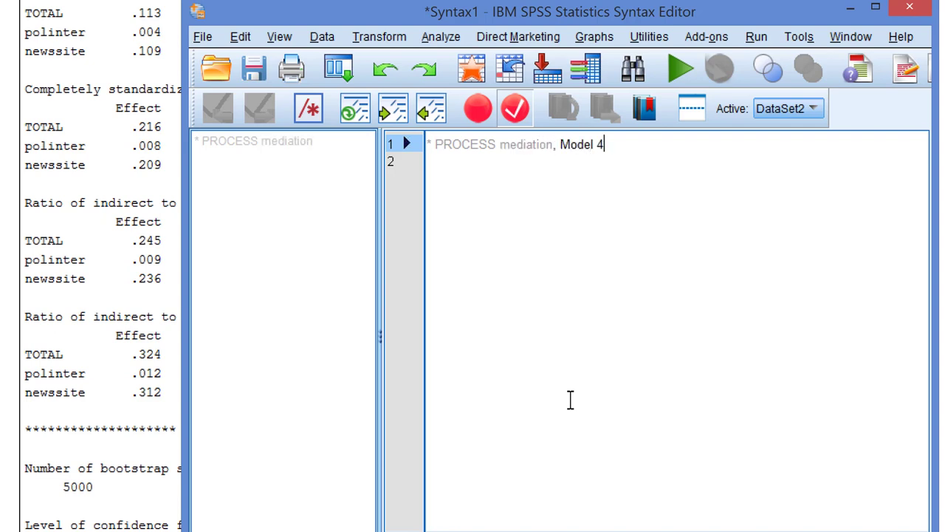
type(", Y = re")
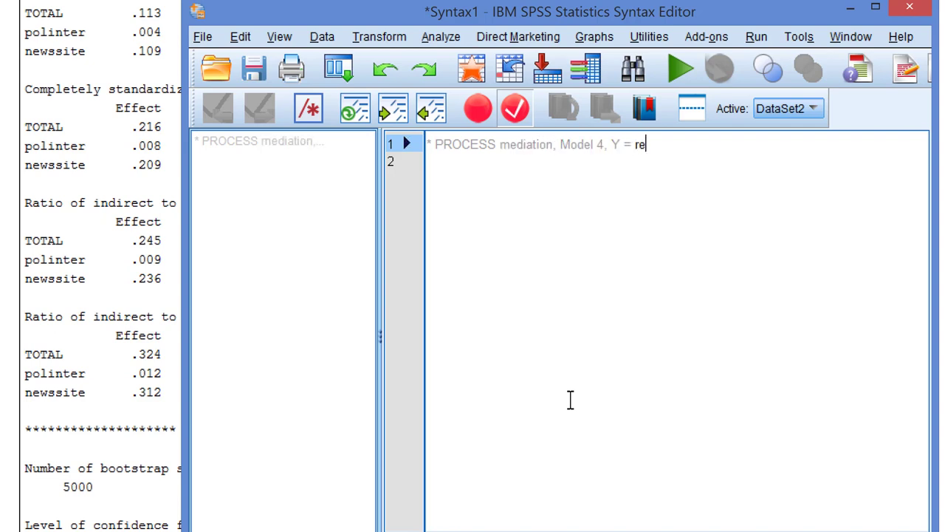
type("adingtime")
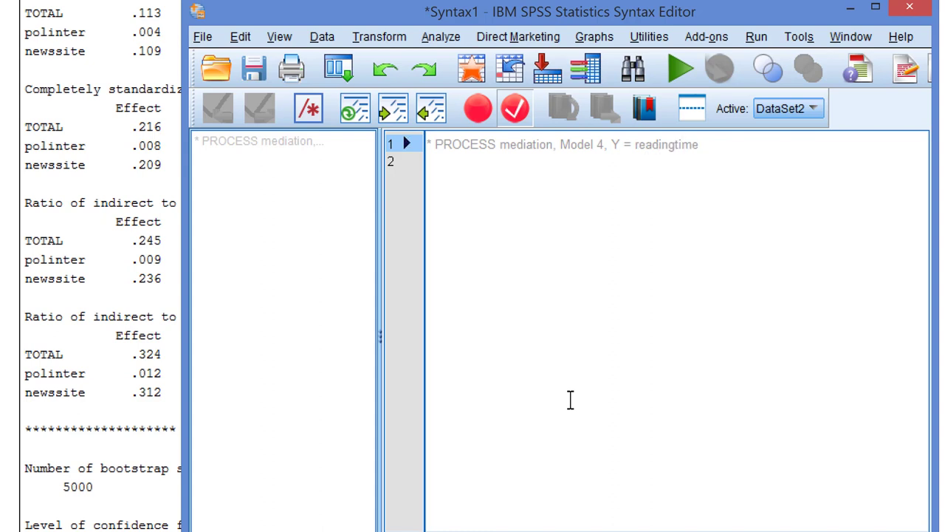
type(", X =")
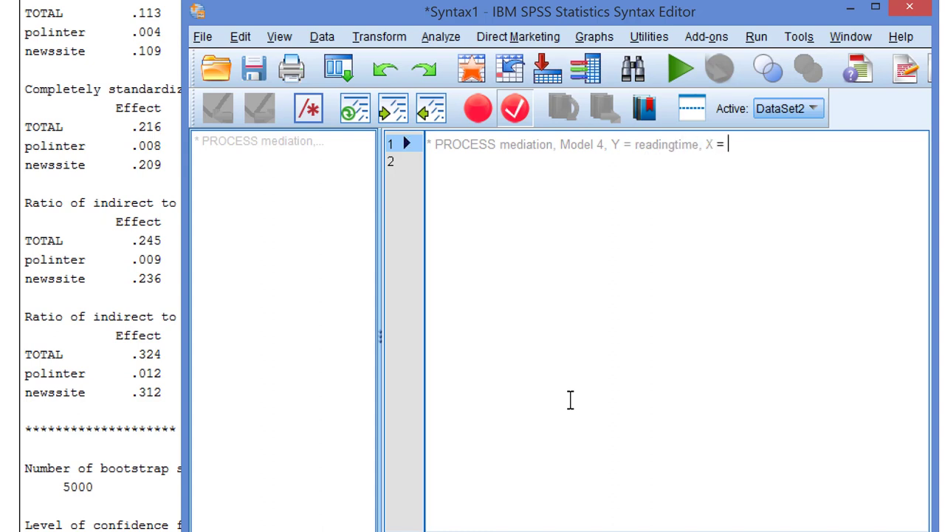
type("age,")
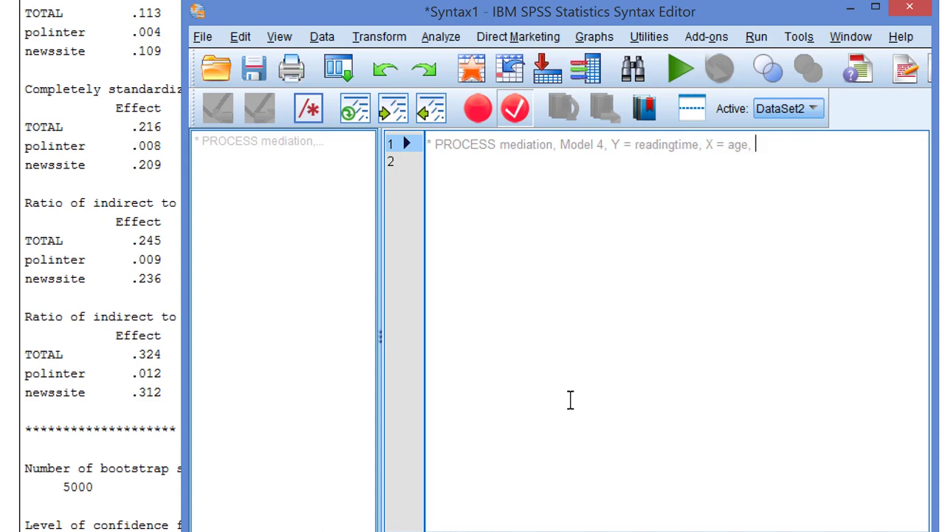
type("M = pol")
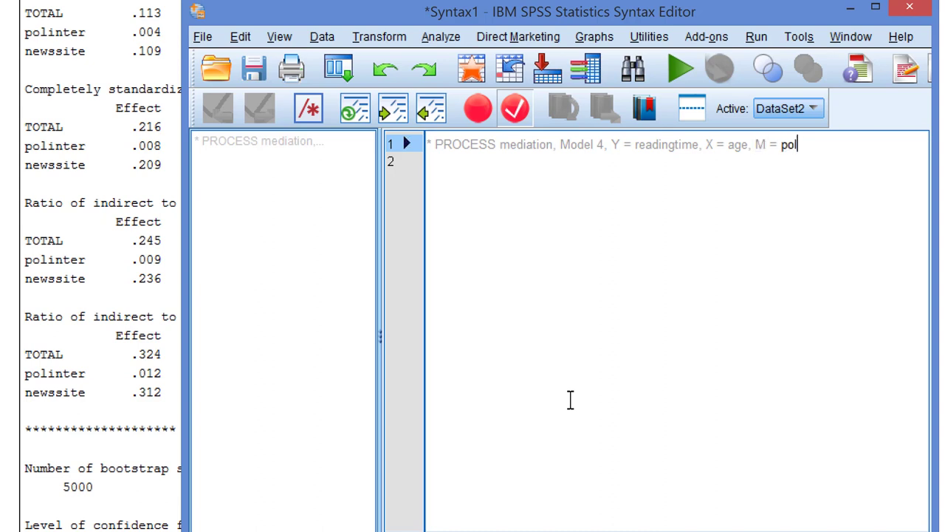
type("iinterest,")
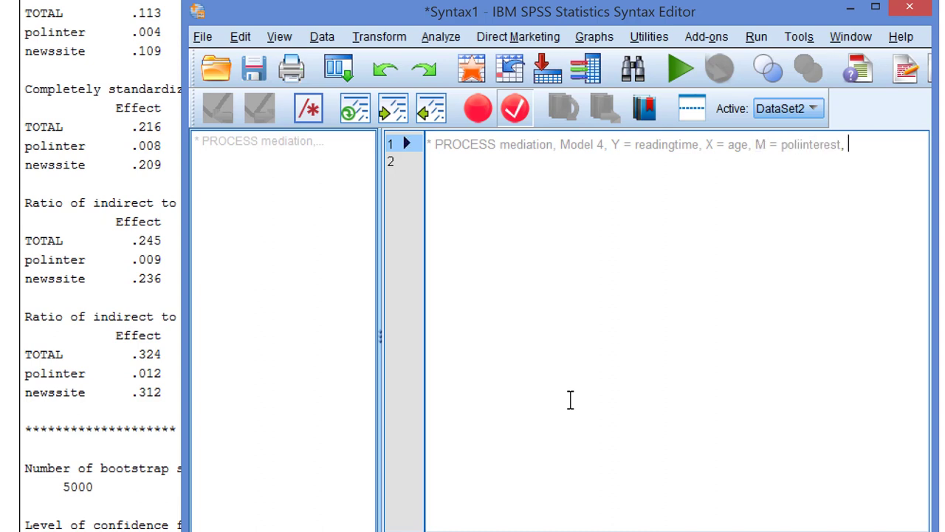
type("newssite")
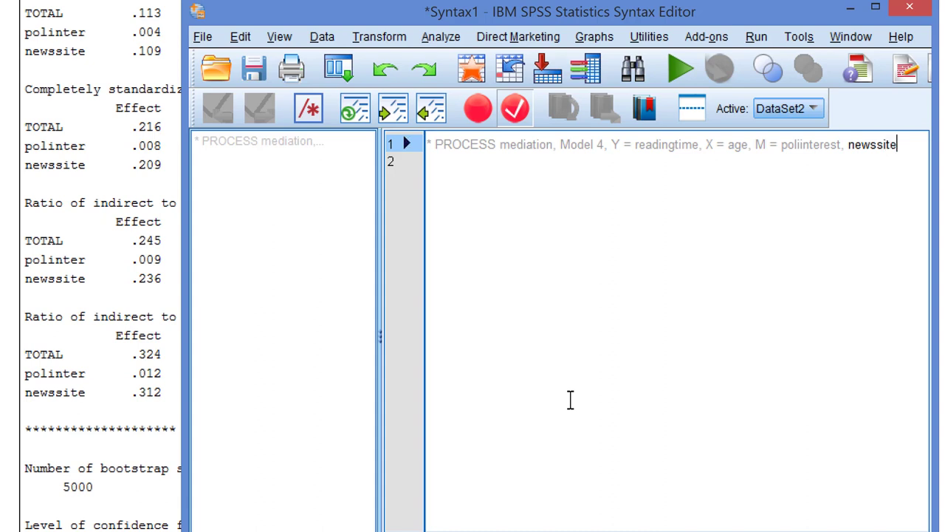